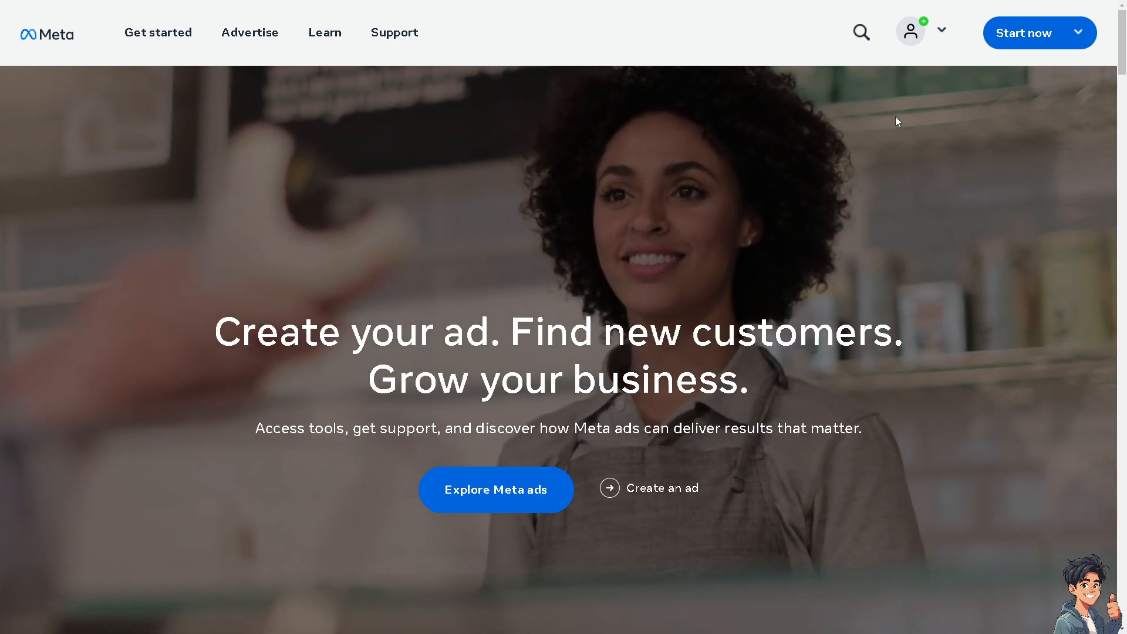
Sign in to Meta for Business through the account menu using Facebook login.
{"action": "left_click", "coordinate": [941, 31]}
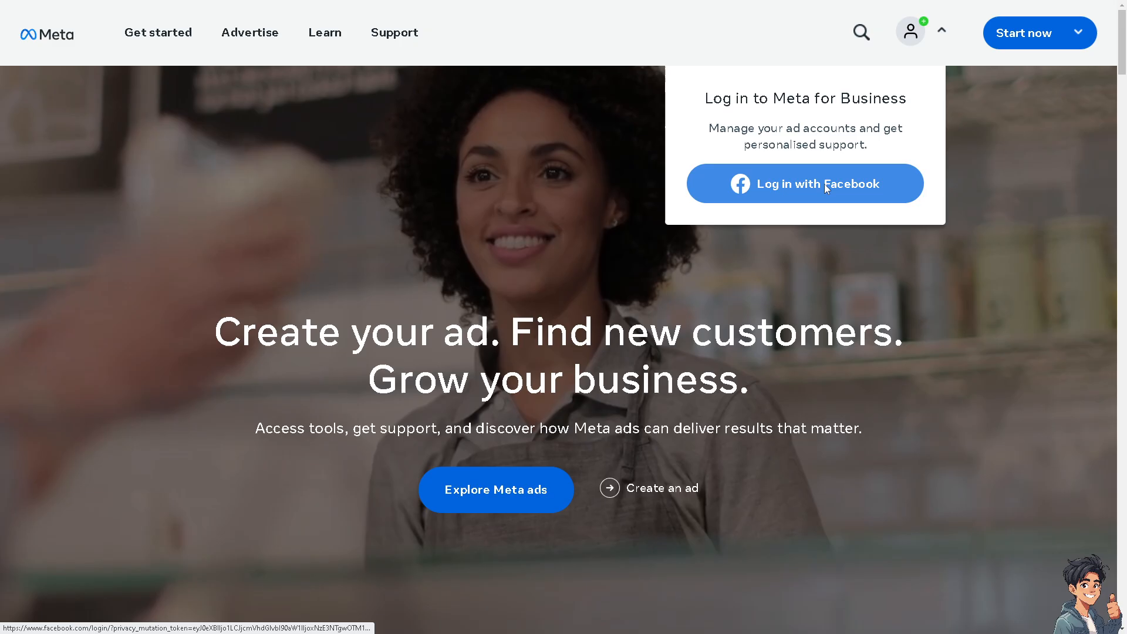
{"action": "left_click", "coordinate": [805, 183]}
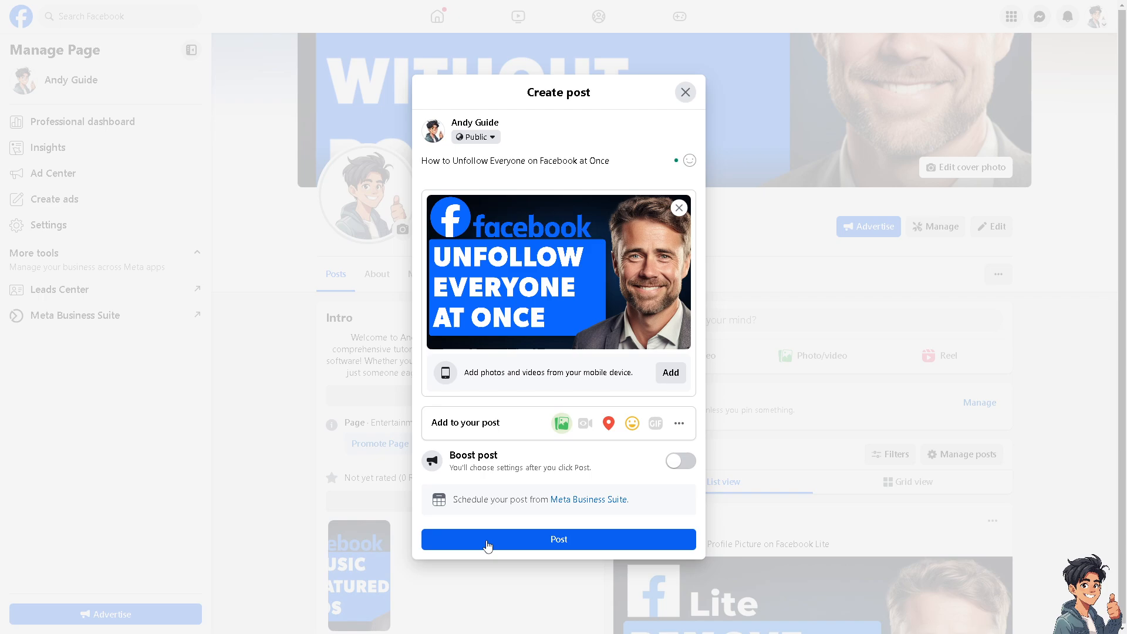
Post 'How to Unfollow Everyone on Facebook at Once' with its thumbnail from Create post.
{"action": "left_click", "coordinate": [558, 539]}
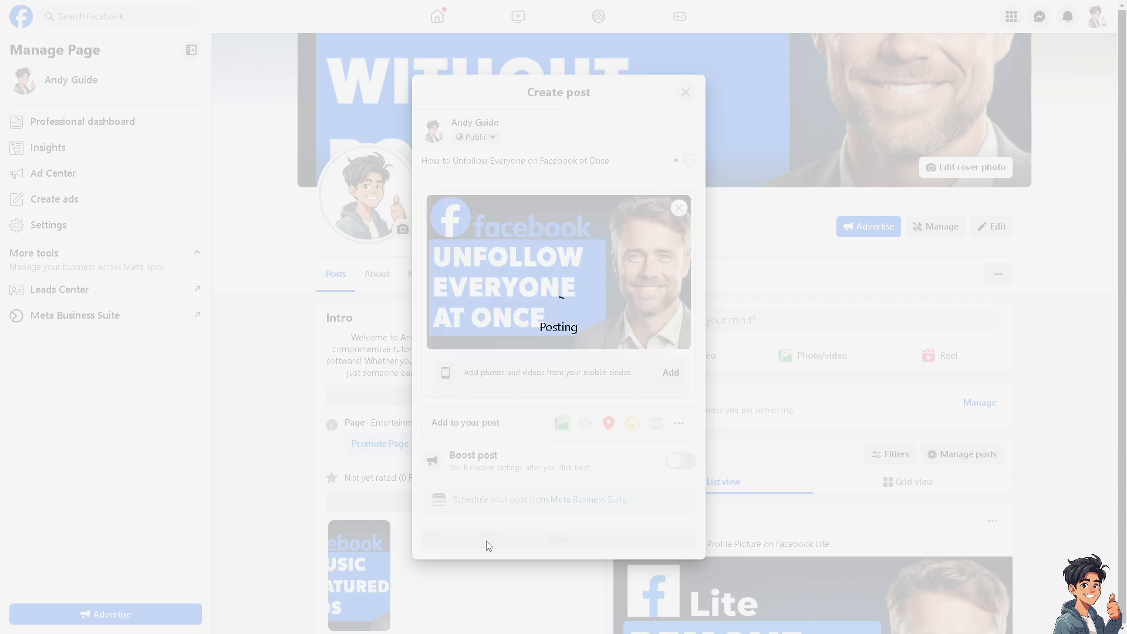
{"action": "left_click", "coordinate": [559, 538]}
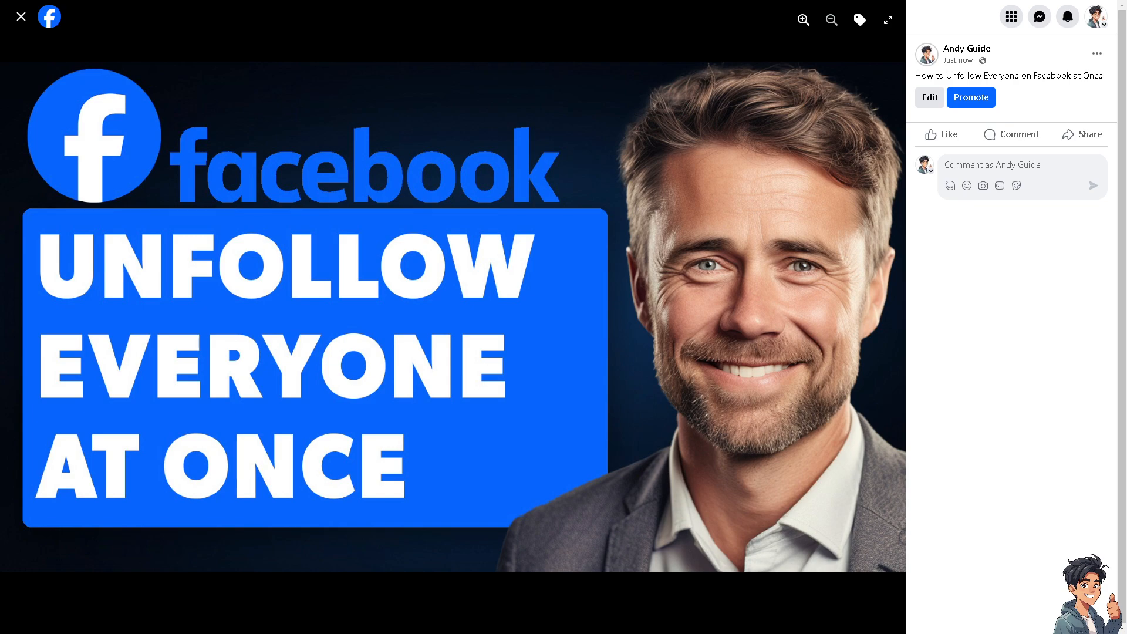
{"action": "mouse_move", "coordinate": [441, 250]}
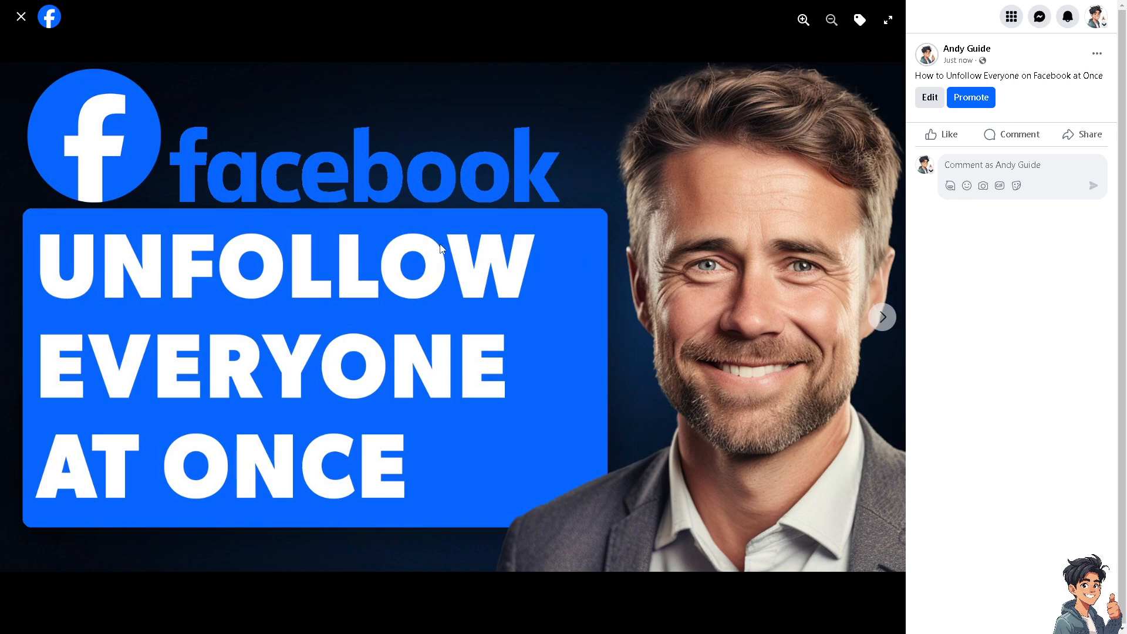
{"action": "mouse_move", "coordinate": [980, 188]}
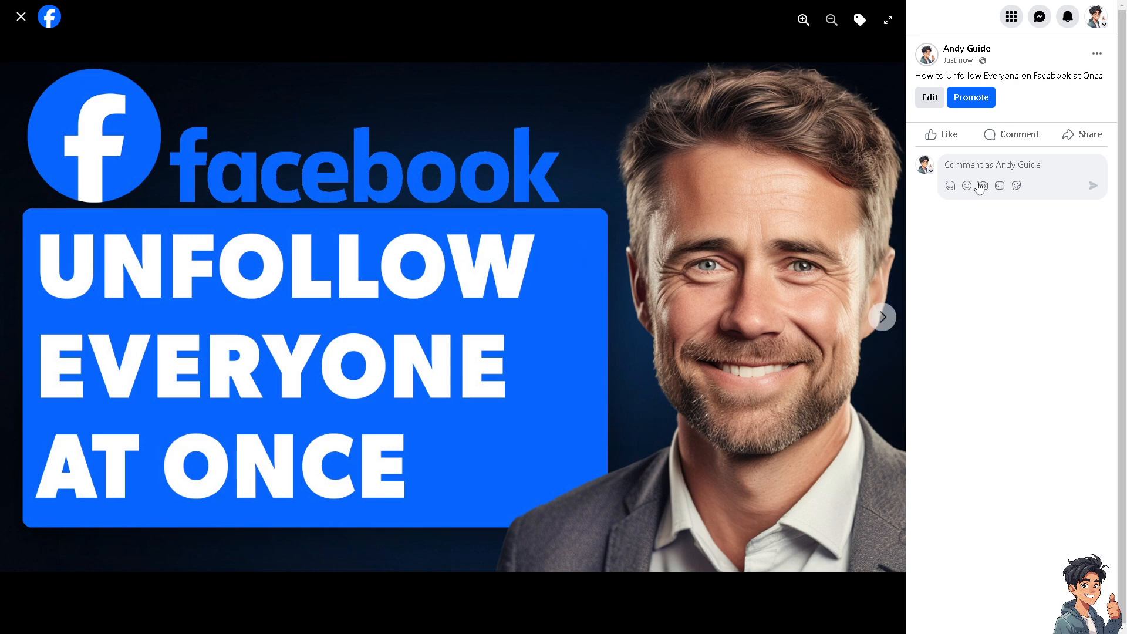
{"action": "mouse_move", "coordinate": [1096, 16]}
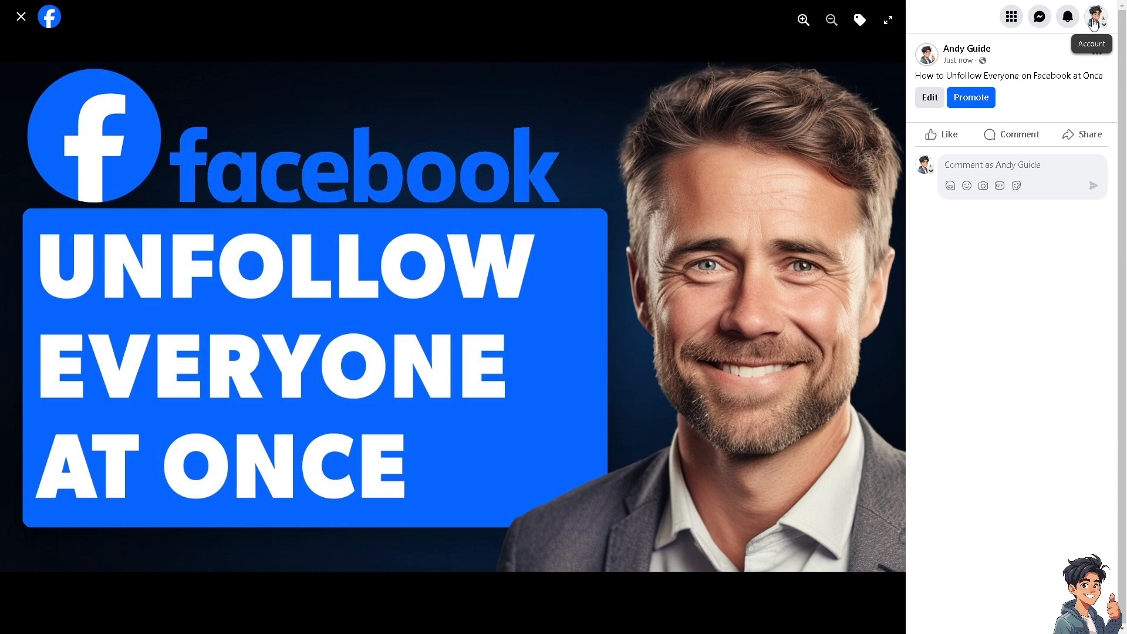
Go to Settings & privacy from the profile picture menu.
{"action": "left_click", "coordinate": [1098, 16]}
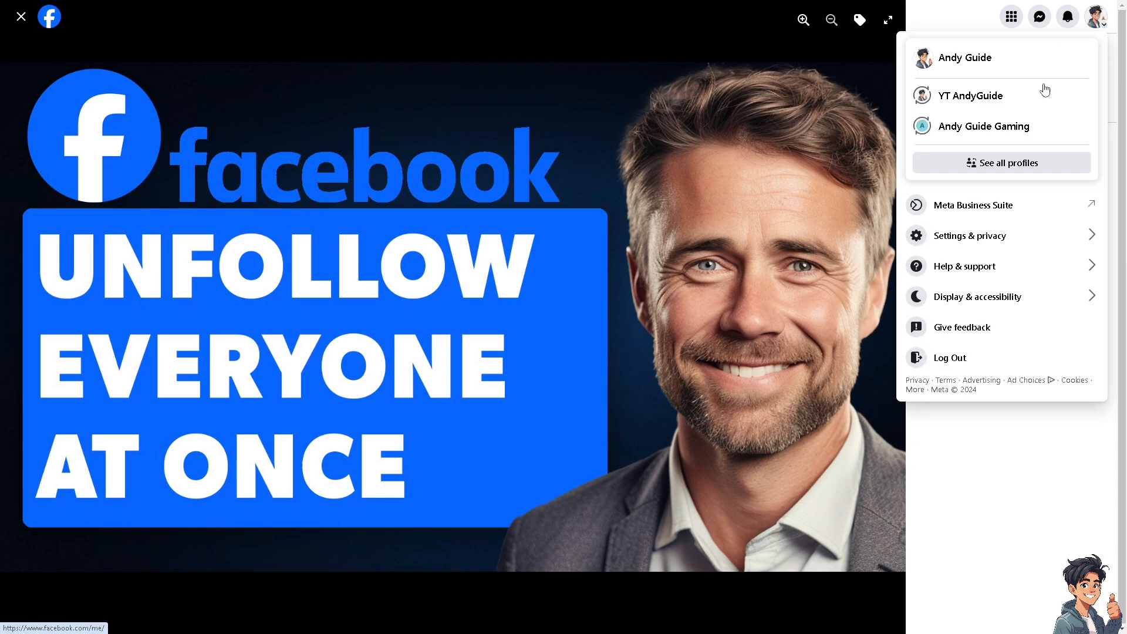
{"action": "left_click", "coordinate": [968, 235]}
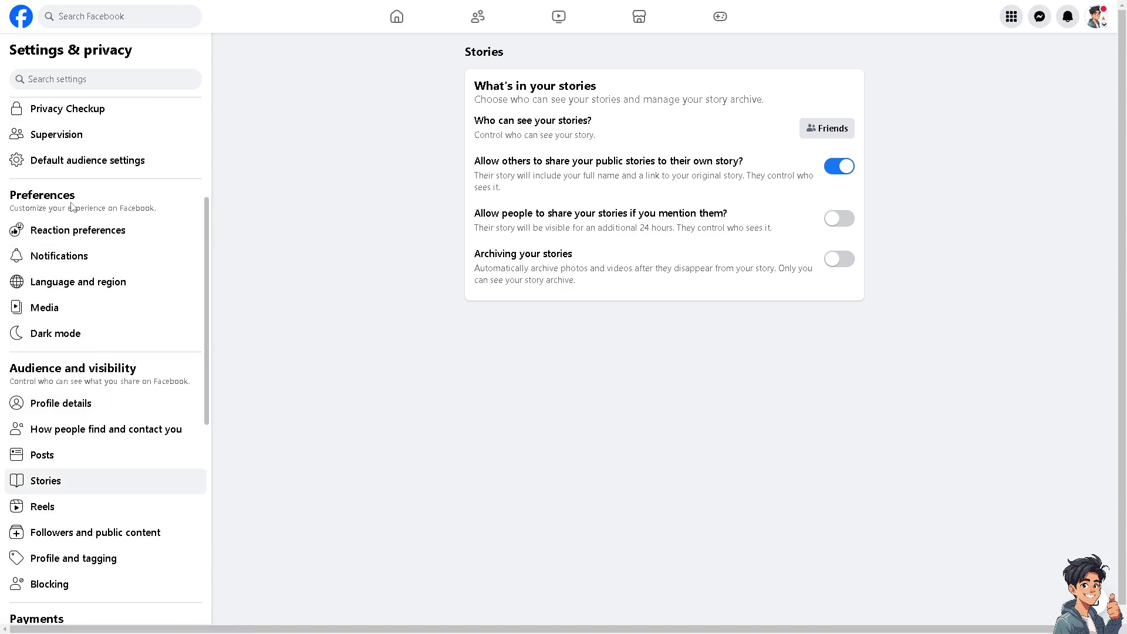
{"action": "mouse_move", "coordinate": [59, 256]}
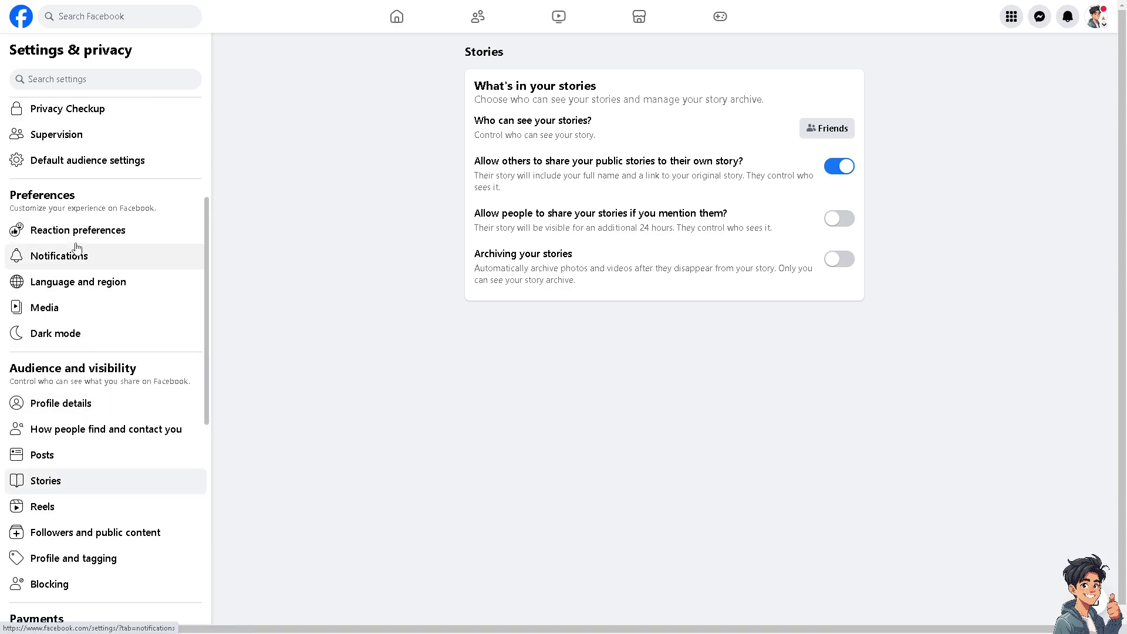
{"action": "mouse_move", "coordinate": [85, 333]}
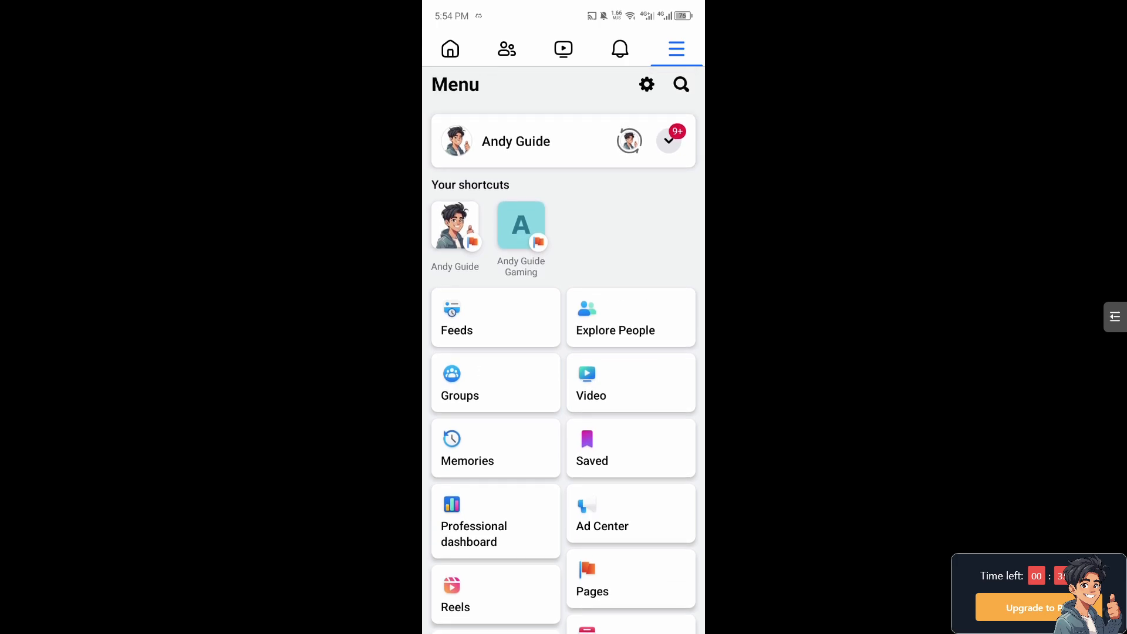
Open Feeds from the app Menu to reach 'What's in your Feed'.
{"action": "left_click", "coordinate": [495, 317]}
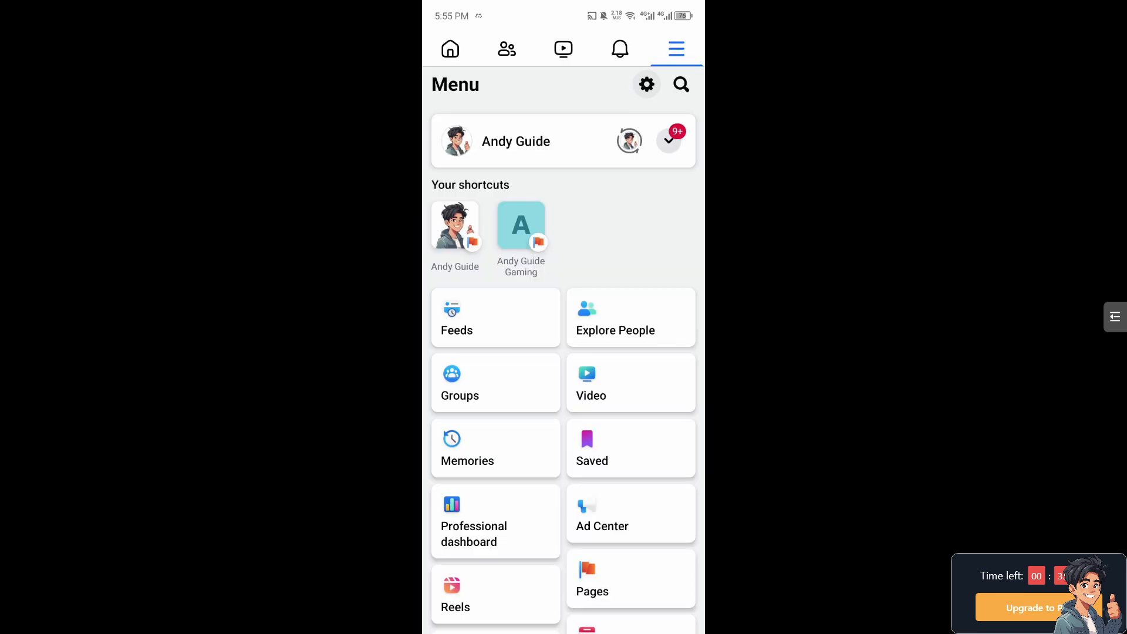
{"action": "left_click", "coordinate": [646, 84]}
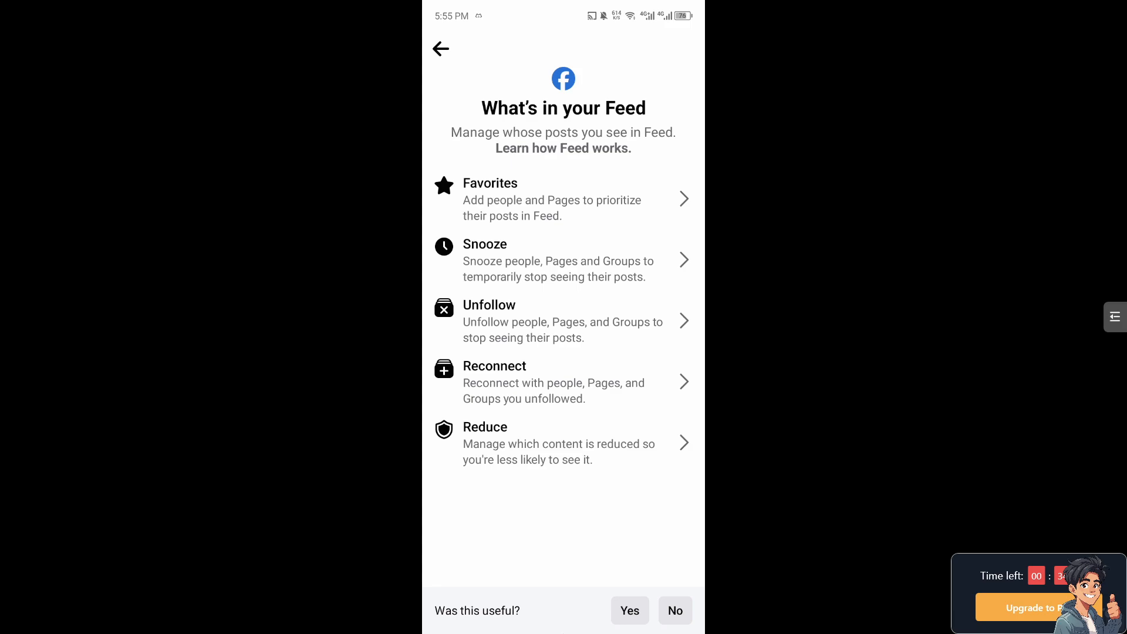
Load the Unfollow list showing Eminem and Emin Music by reopening Unfollow.
{"action": "left_click", "coordinate": [490, 317]}
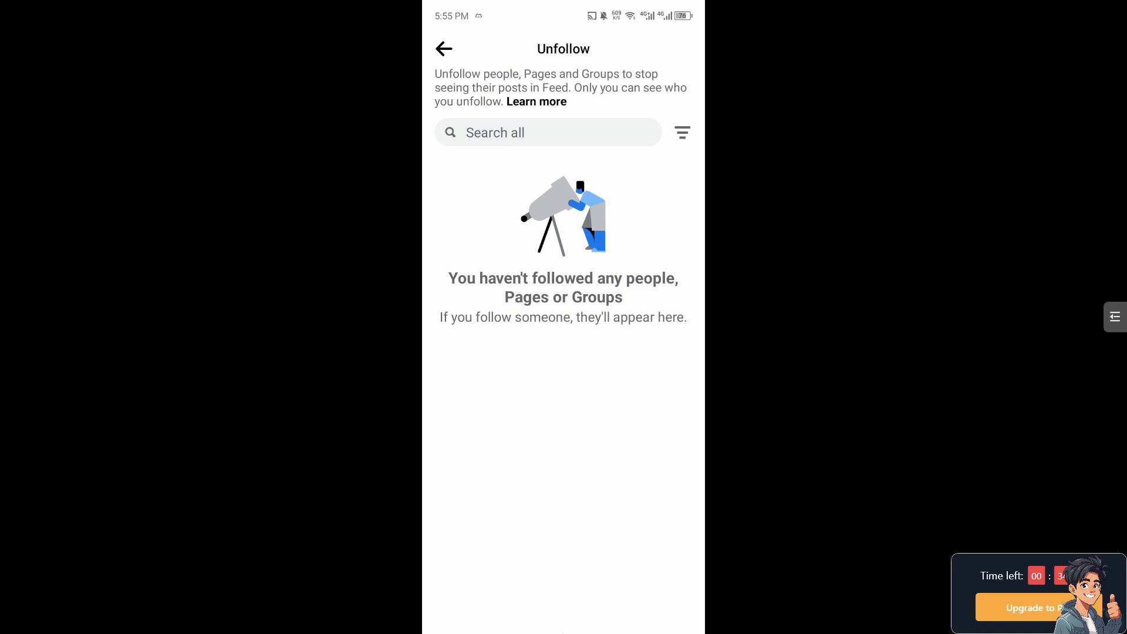
{"action": "left_click", "coordinate": [444, 48]}
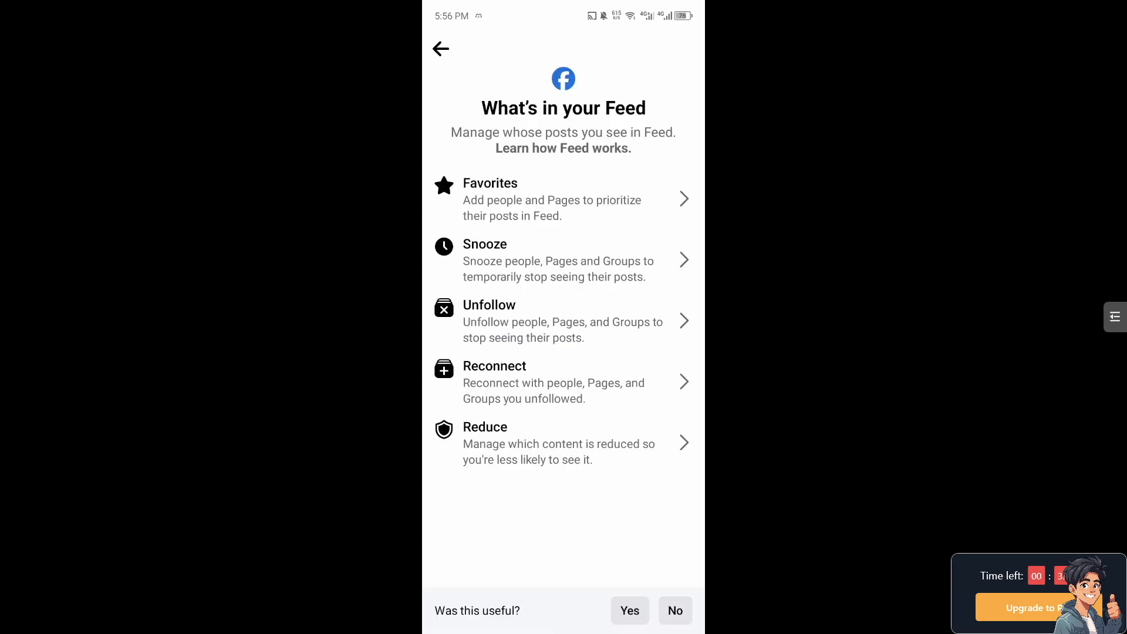
{"action": "left_click", "coordinate": [489, 305]}
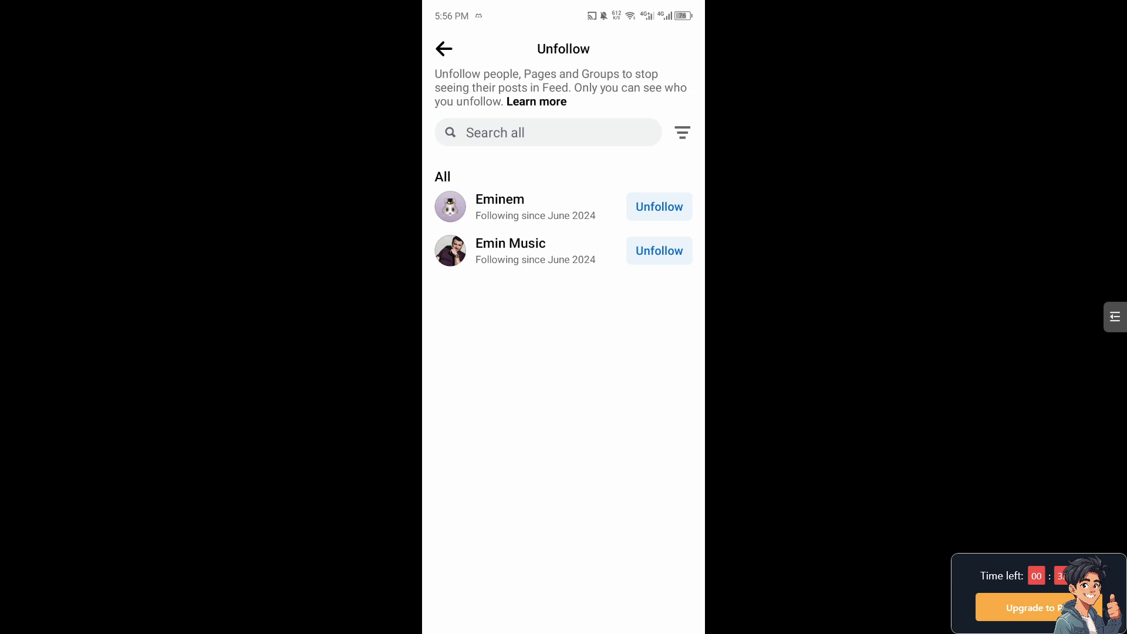
Unfollow Eminem and Emin Music, then return to the Menu.
{"action": "left_click", "coordinate": [658, 207]}
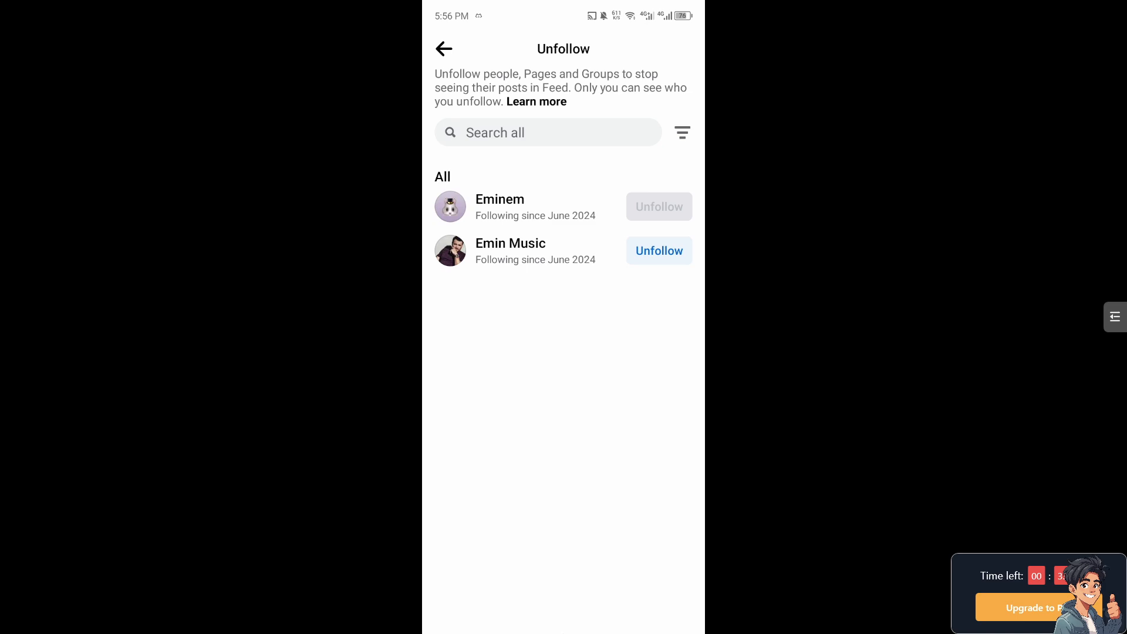
{"action": "left_click", "coordinate": [659, 250]}
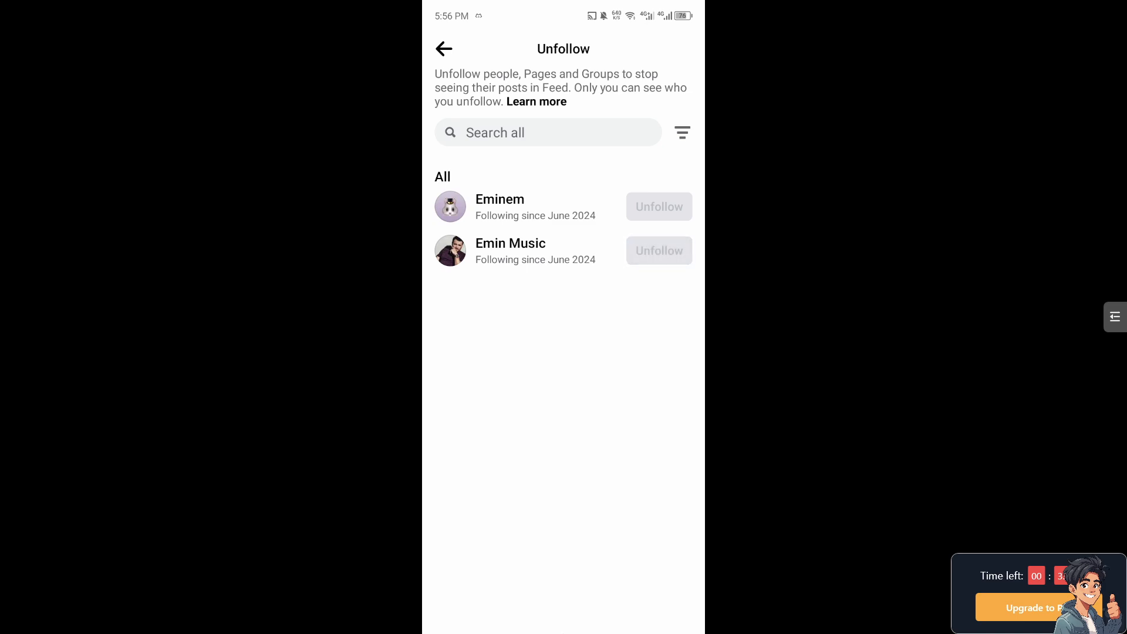
{"action": "left_click", "coordinate": [657, 206]}
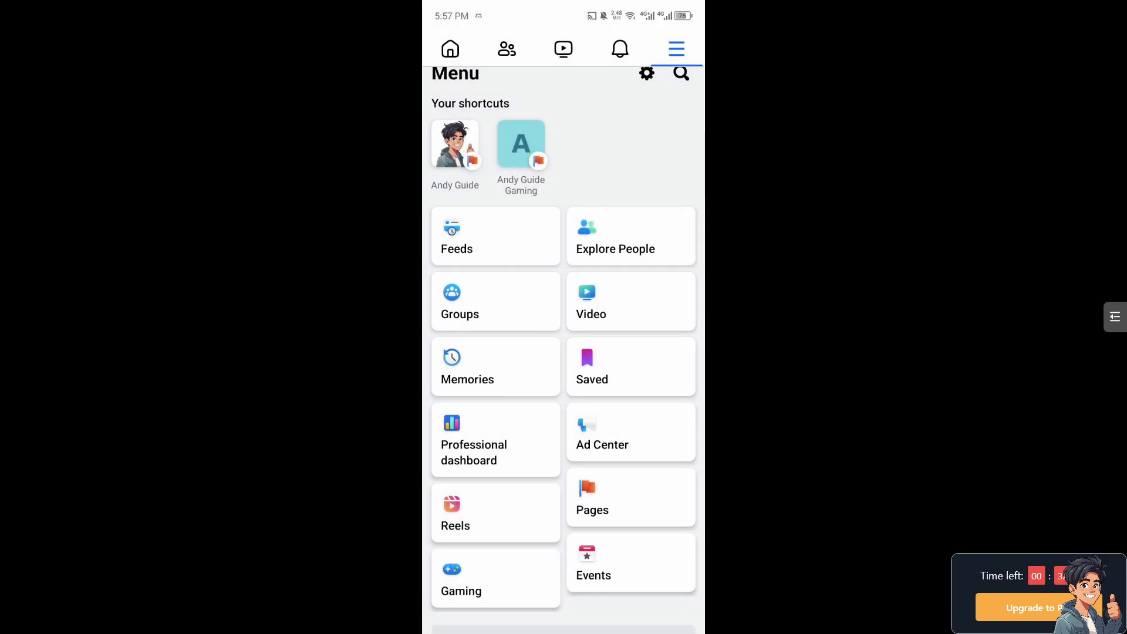
Start Report a problem under Help & support to show the product list.
{"action": "scroll", "scroll_direction": "down", "scroll_amount": 3}
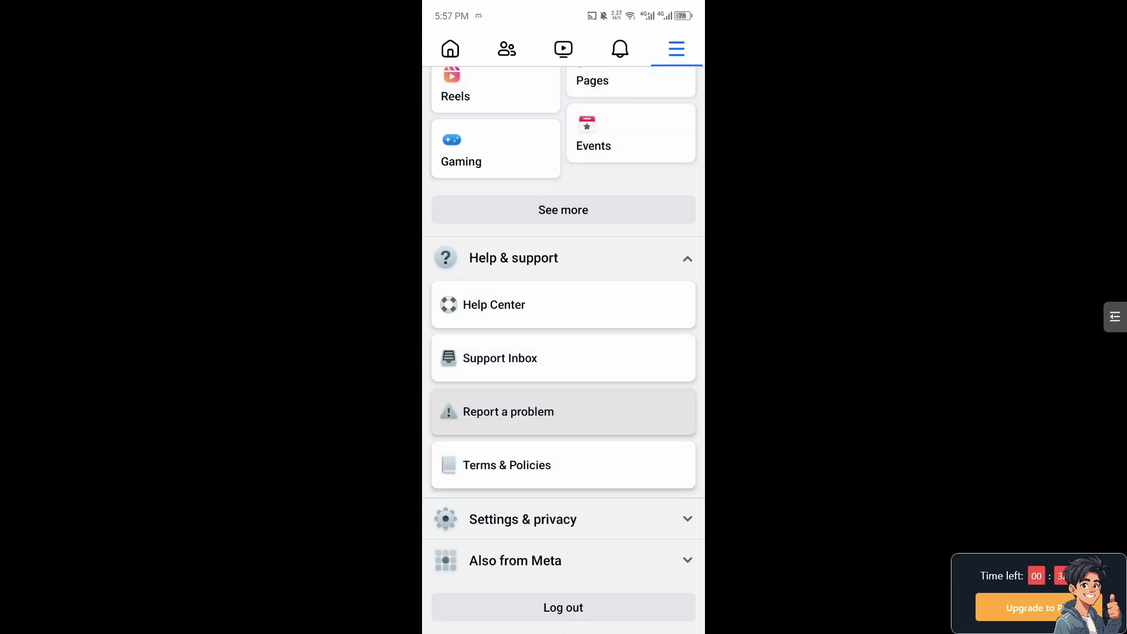
{"action": "left_click", "coordinate": [507, 411]}
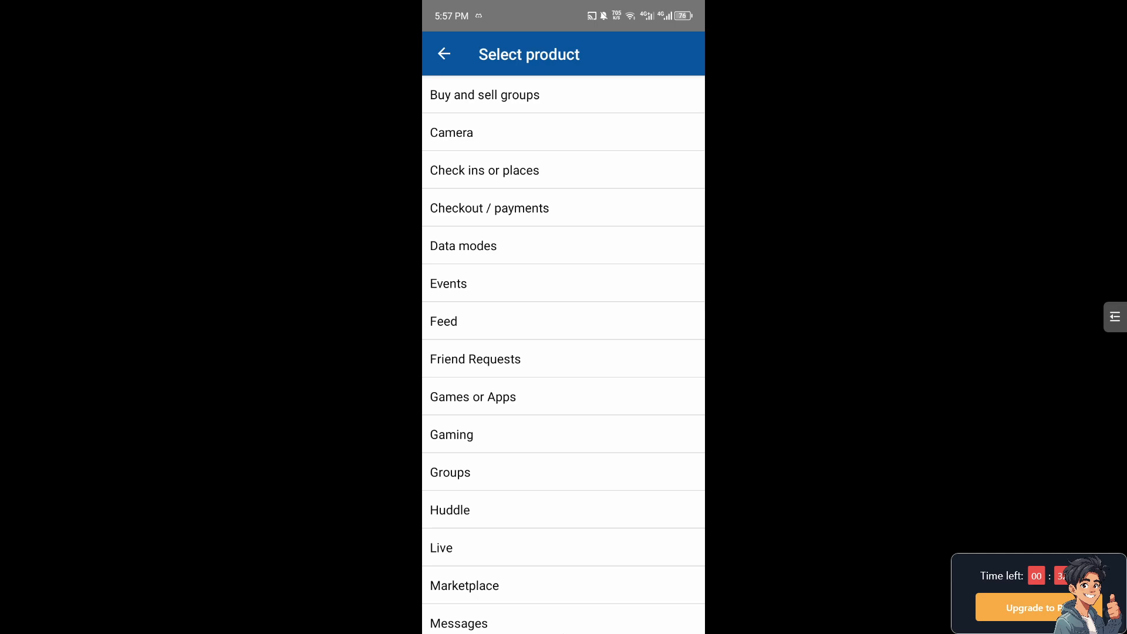
{"action": "scroll", "scroll_direction": "down", "scroll_amount": 3}
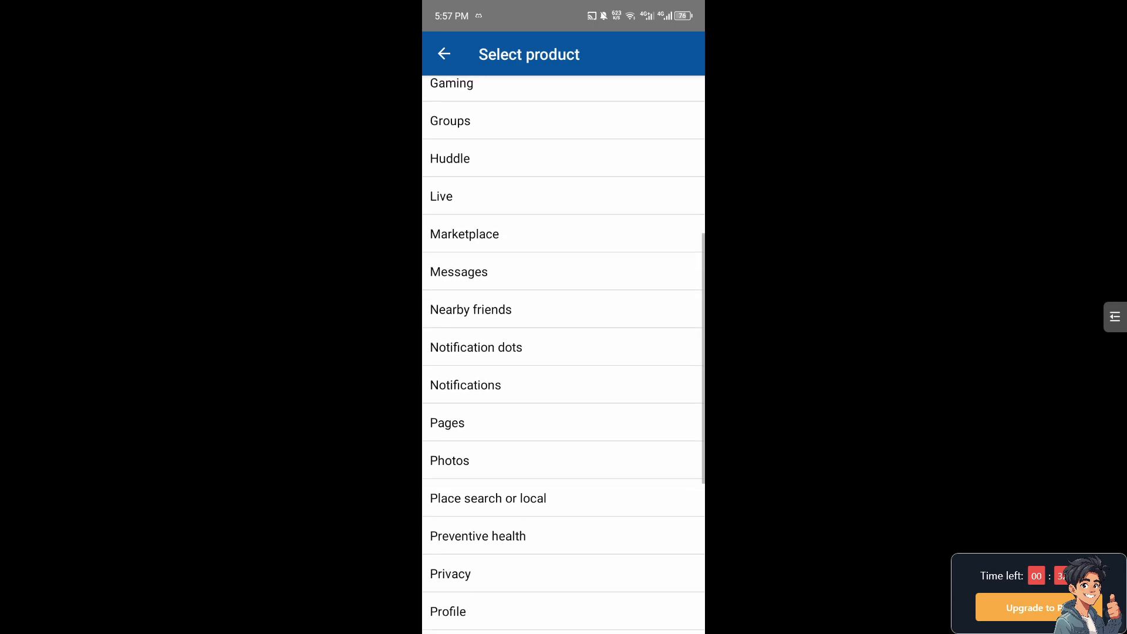
{"action": "scroll", "scroll_direction": "down", "scroll_amount": 3}
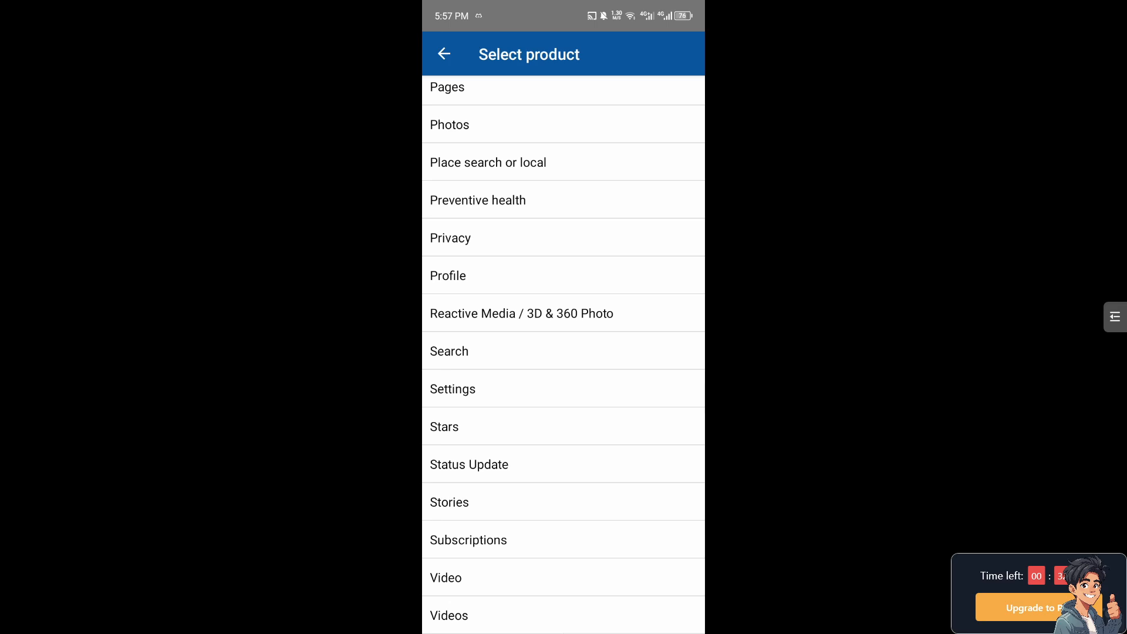
{"action": "scroll", "scroll_direction": "up", "scroll_amount": 3}
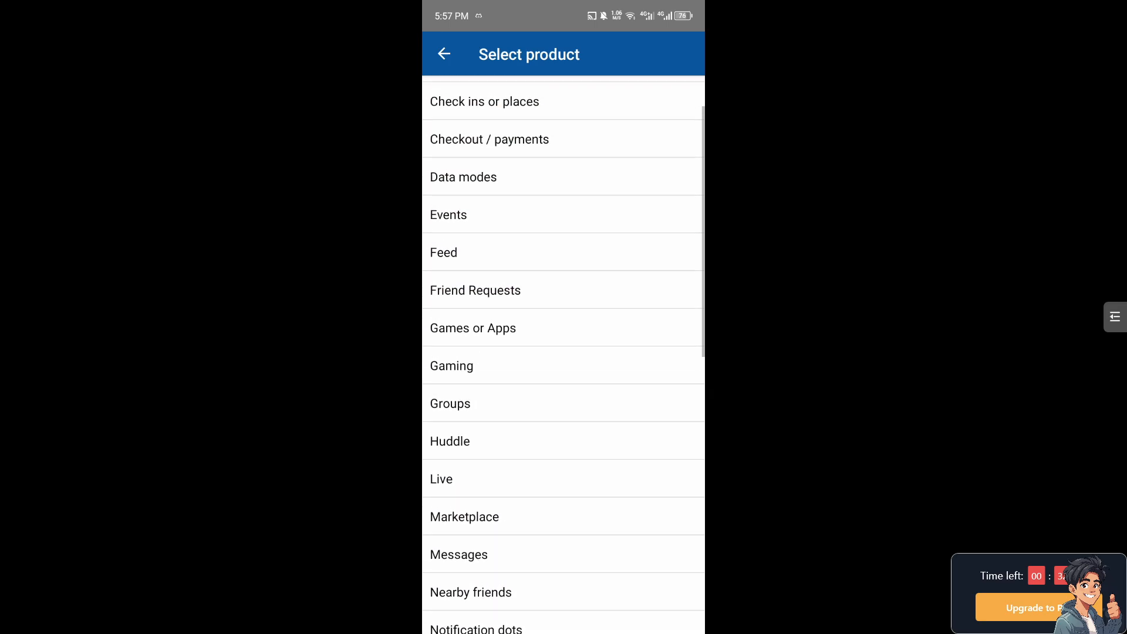
{"action": "scroll", "scroll_direction": "down", "scroll_amount": 3}
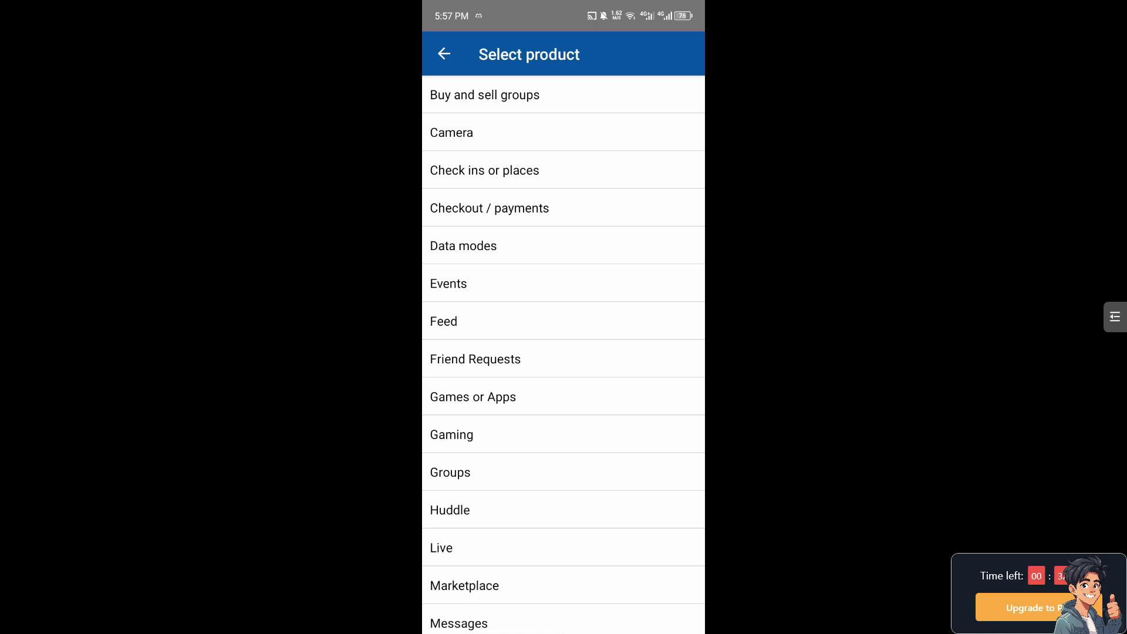